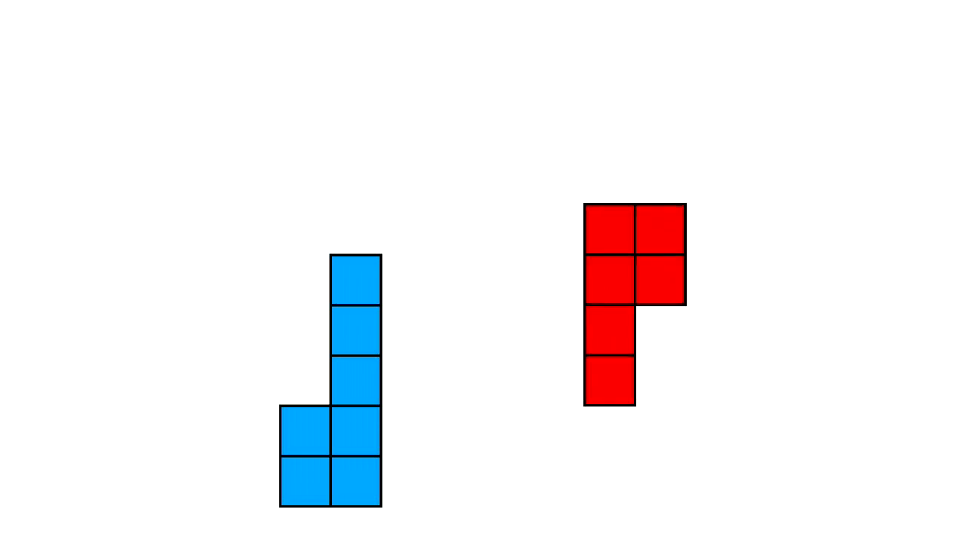
Fill the SignedNumber positive factory with new(0, number).
{"action": "left_click_drag", "start_coordinate": [633, 308], "coordinate": [544, 128]}
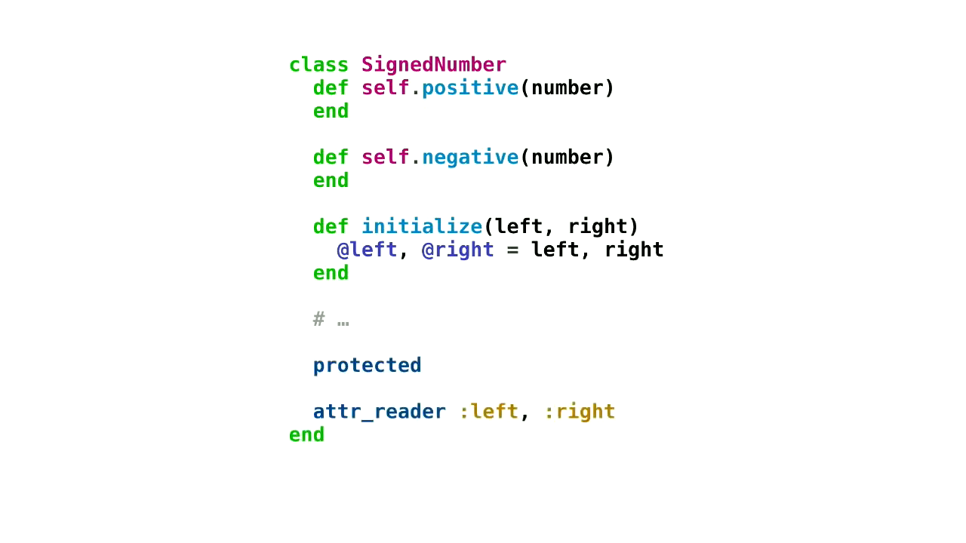
{"action": "type", "text": "new(0, number)"}
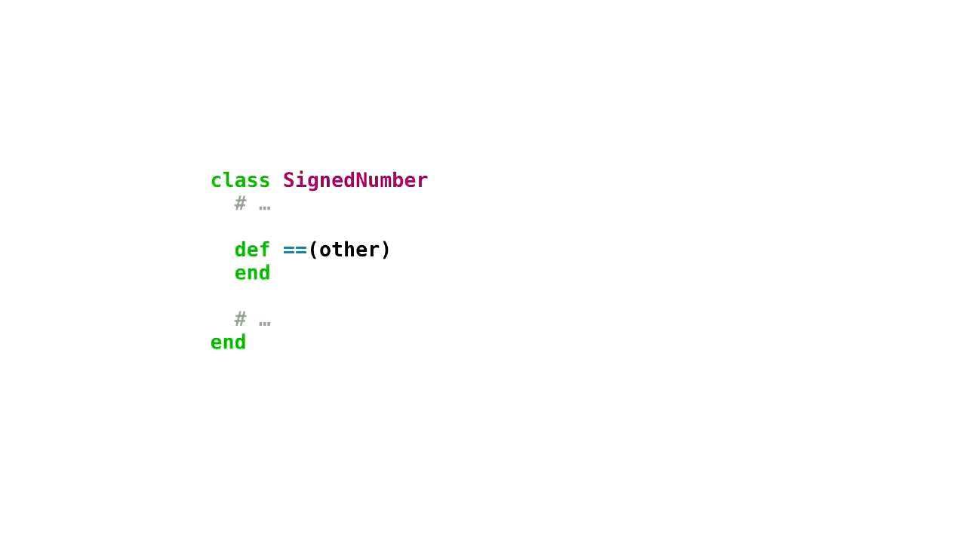
{"action": "type", "text": "left + other.right == other.left + right"}
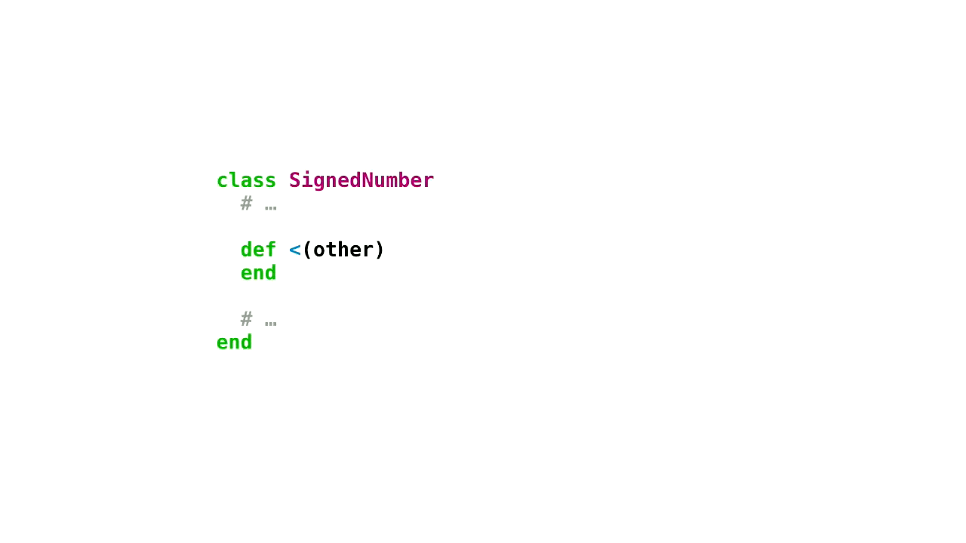
Write the < body as other.left + right < left + other.right.
{"action": "type", "text": "other.left + right < left + other.right"}
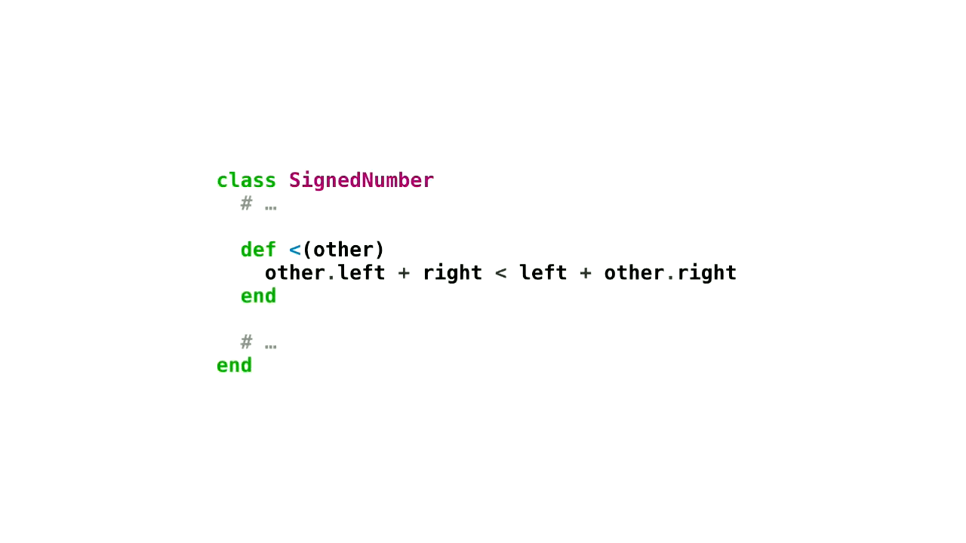